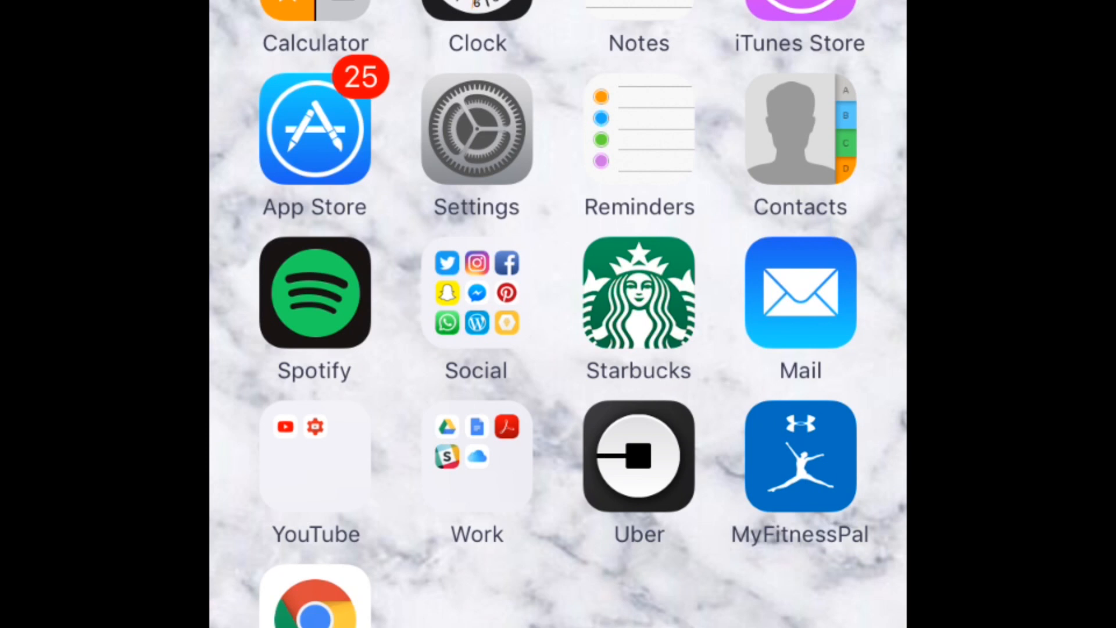
- Open the Settings app from the iPhone Home Screen
click(476, 128)
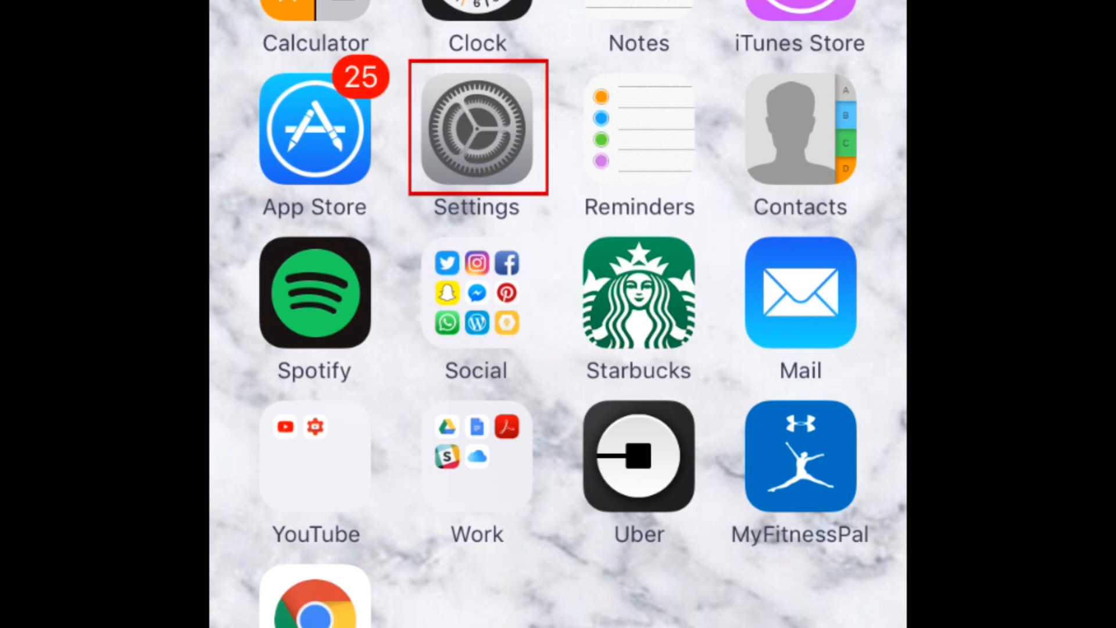
click(476, 129)
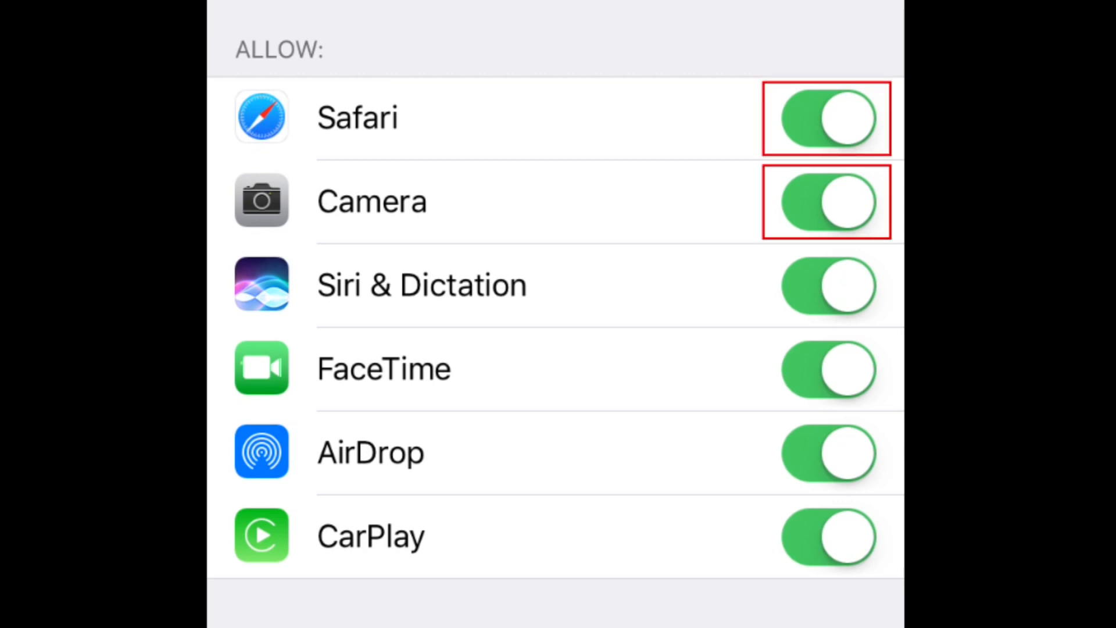
- Switch off Safari in the Restrictions list and return to the Home Screen
click(825, 118)
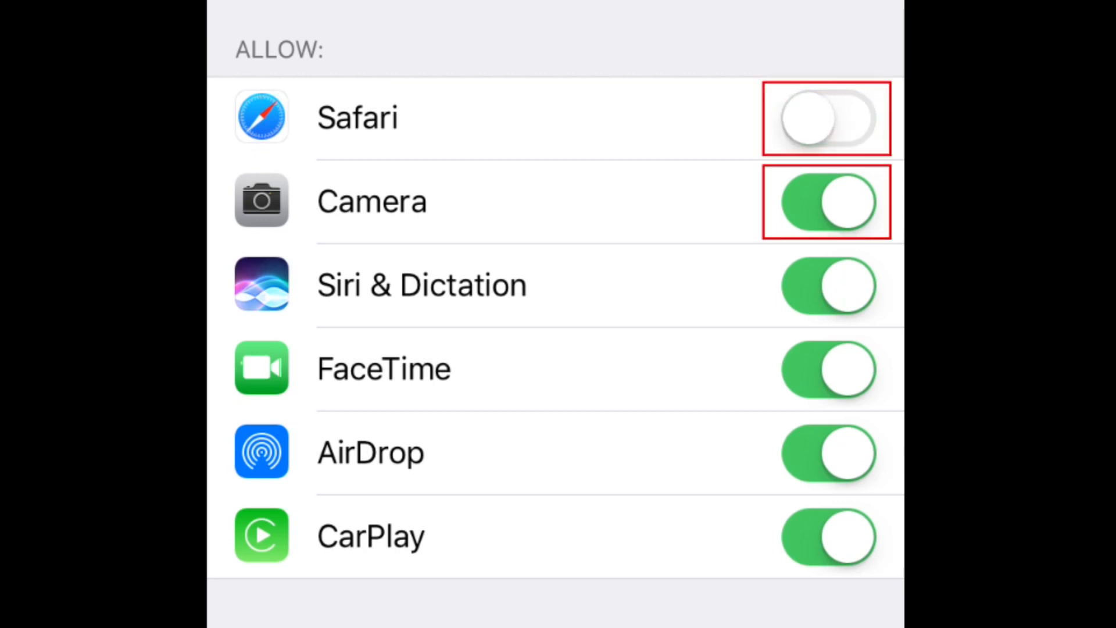
click(827, 202)
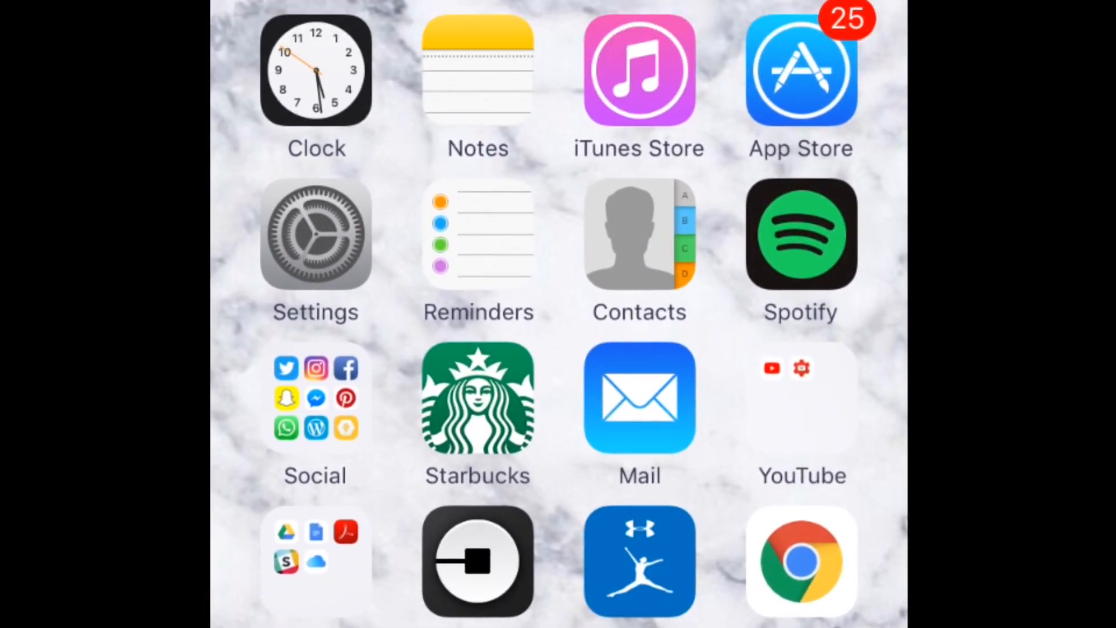
click(315, 233)
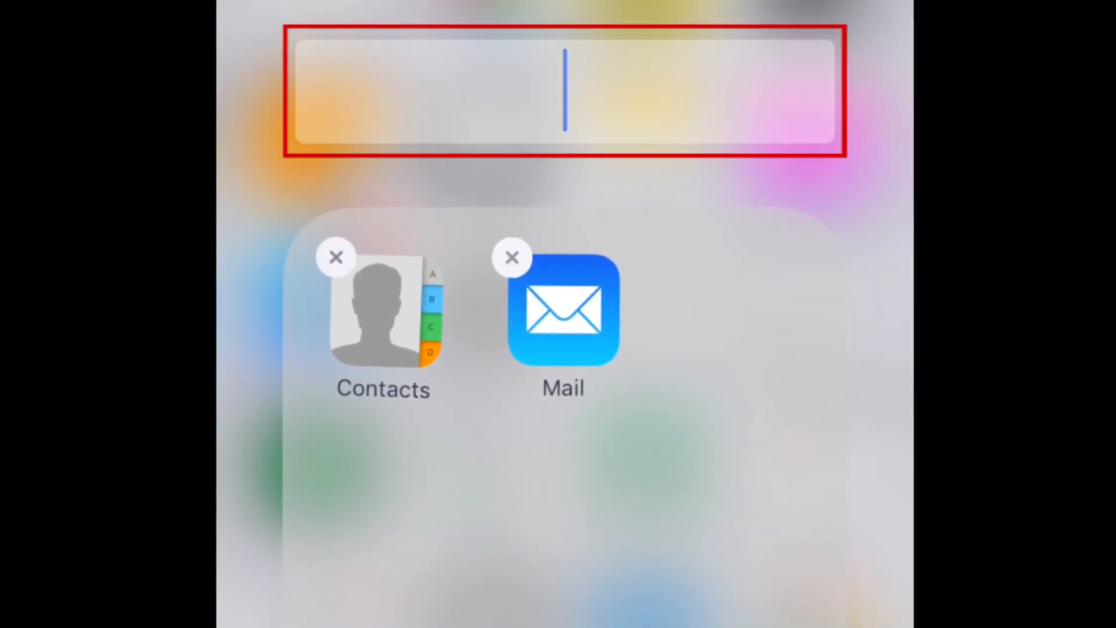
- Name the new folder 'Name Here'
text(Name Here)
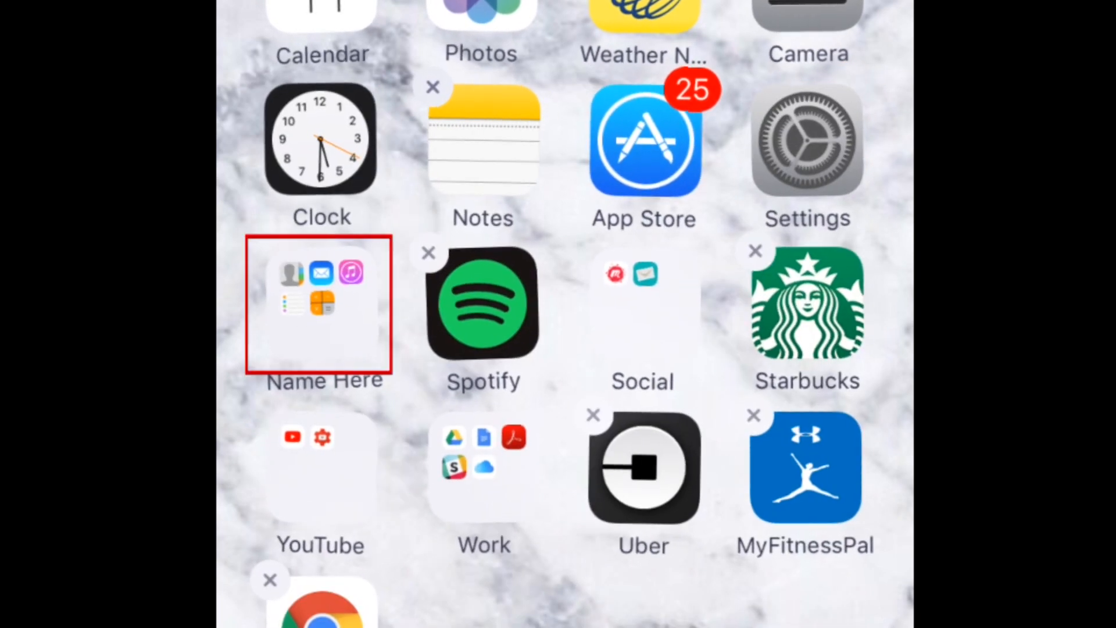
- Reopen the Name Here folder and remove Reminders, leaving Contacts, Mail and Calculator
click(322, 306)
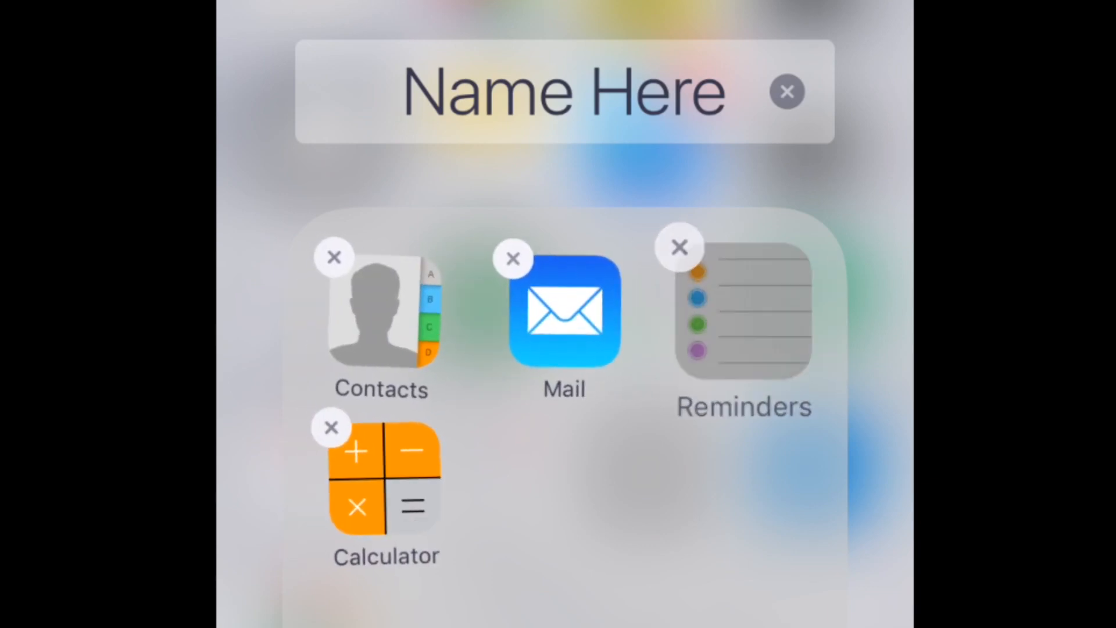
click(679, 247)
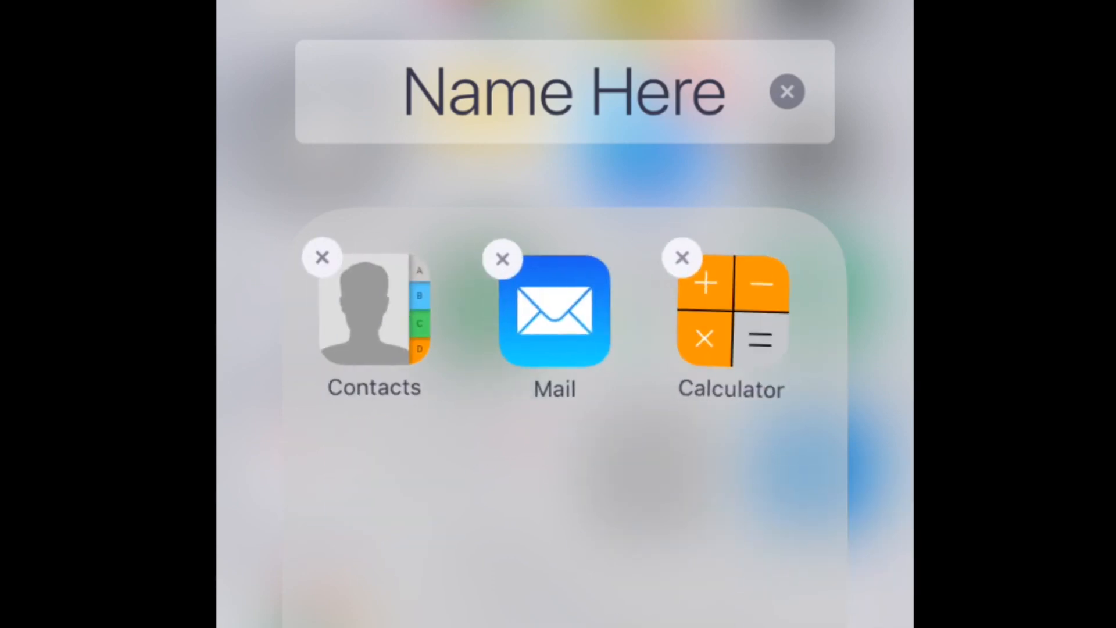